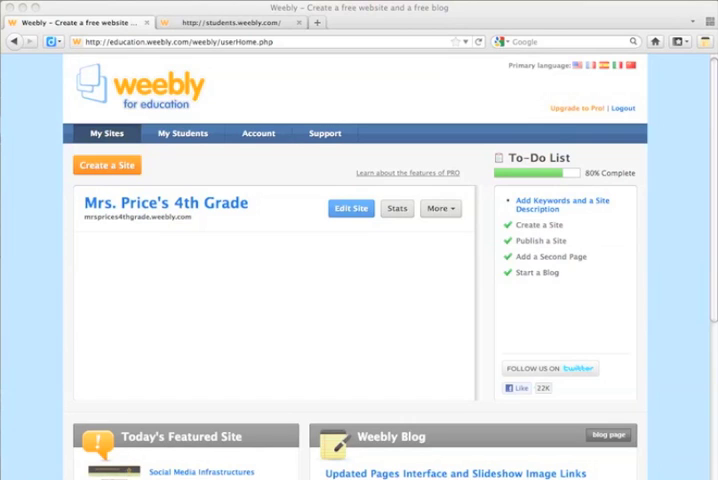
{"action": "mouse_move", "coordinate": [72, 381]}
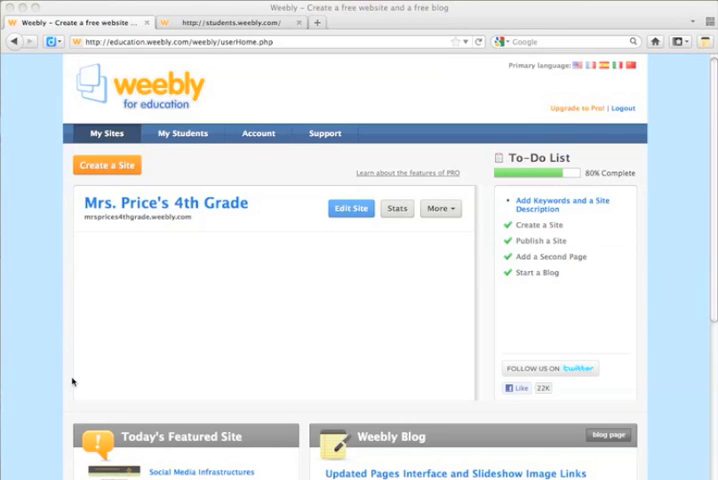
{"action": "mouse_move", "coordinate": [110, 342]}
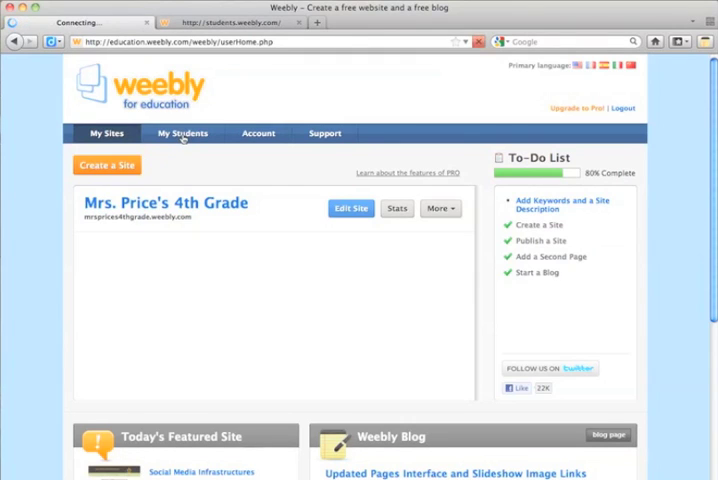
Create class 'Rm 16' for 4th grade with private, password-protected student sites.
{"action": "left_click", "coordinate": [184, 133]}
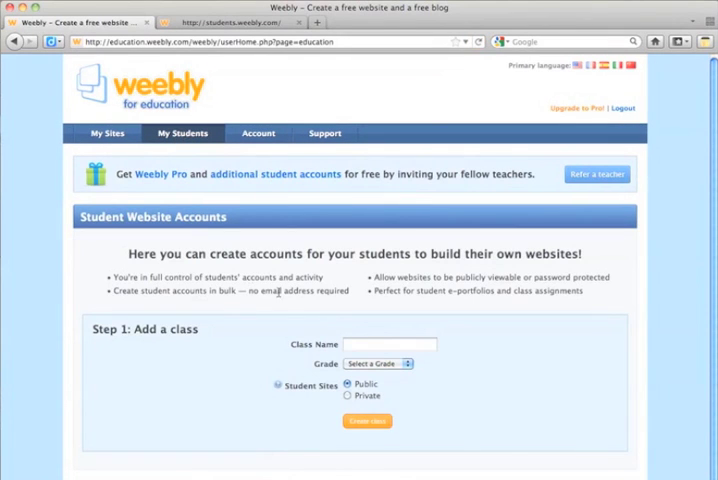
{"action": "left_click", "coordinate": [389, 344]}
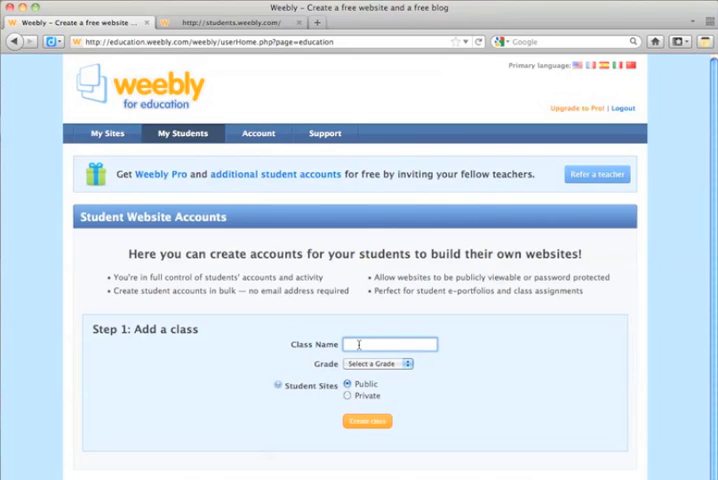
{"action": "type", "text": "Rm 16"}
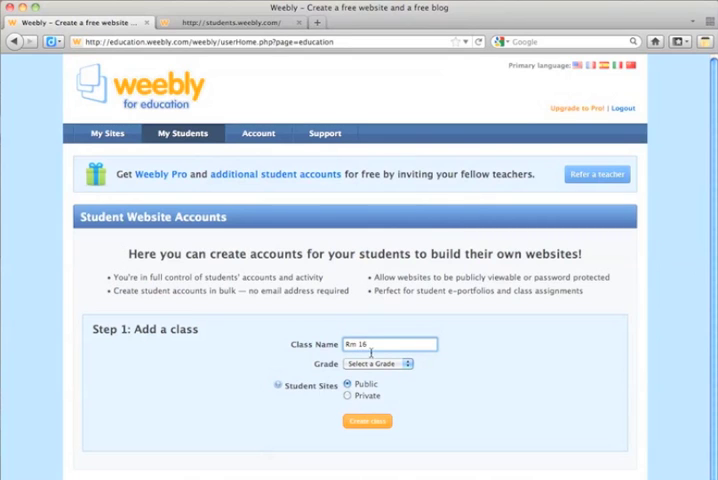
{"action": "left_click", "coordinate": [378, 363]}
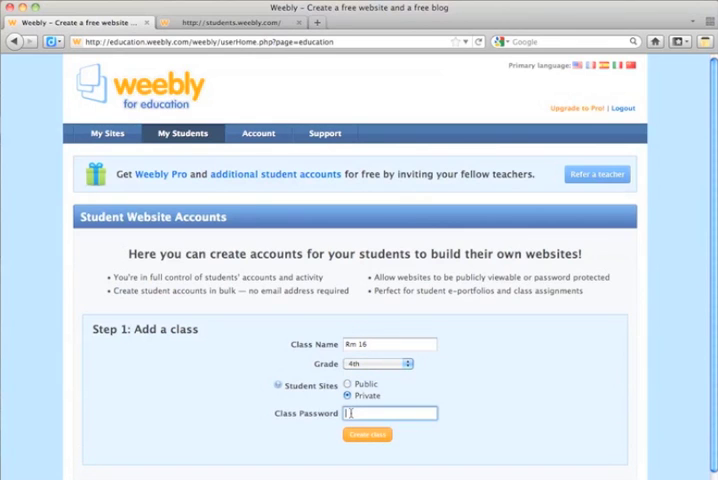
{"action": "type", "text": "0"}
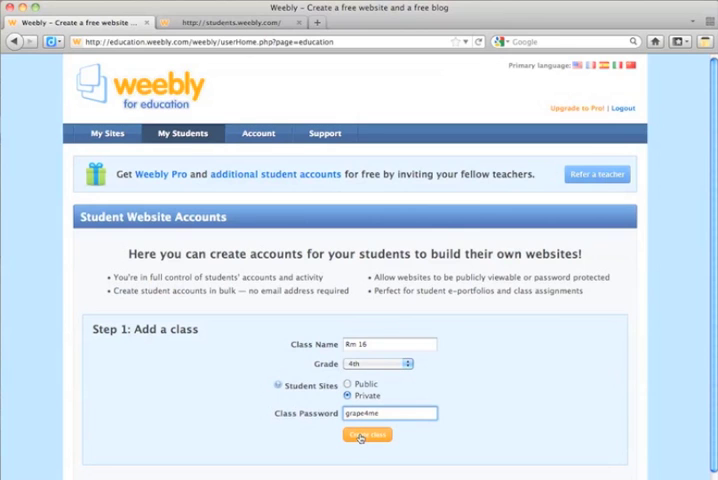
{"action": "left_click", "coordinate": [367, 434]}
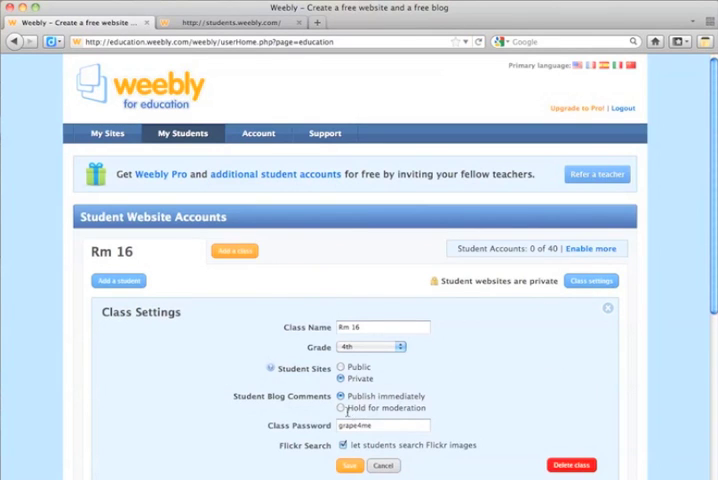
Set Student Blog Comments to 'Hold for moderation' in Class Settings and save.
{"action": "left_click", "coordinate": [343, 408]}
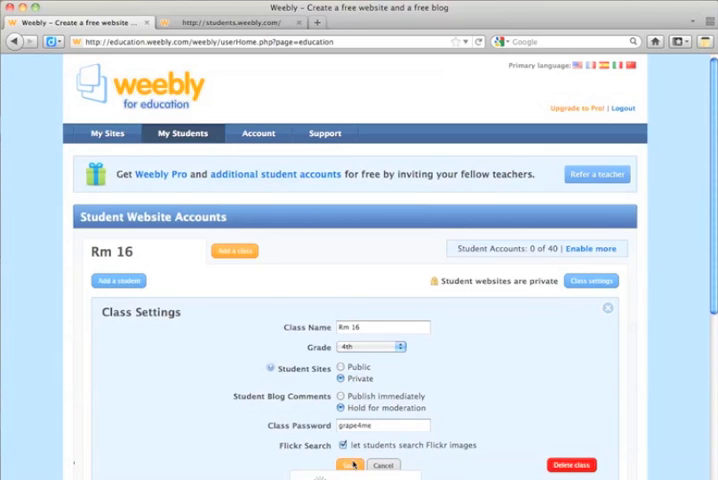
{"action": "left_click", "coordinate": [351, 465]}
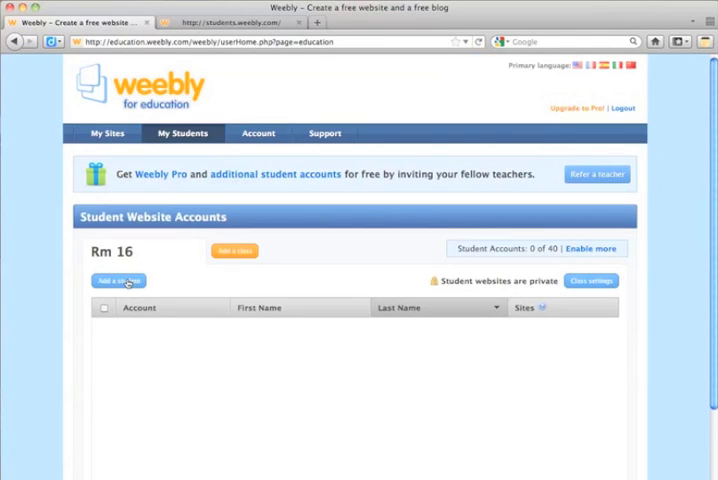
{"action": "left_click", "coordinate": [117, 281]}
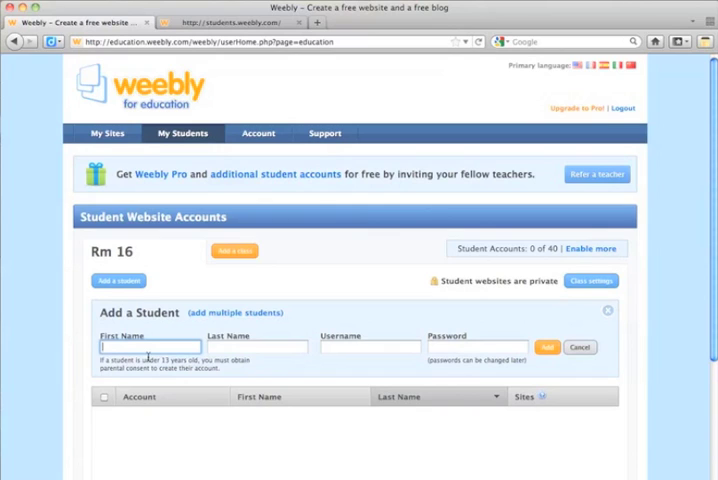
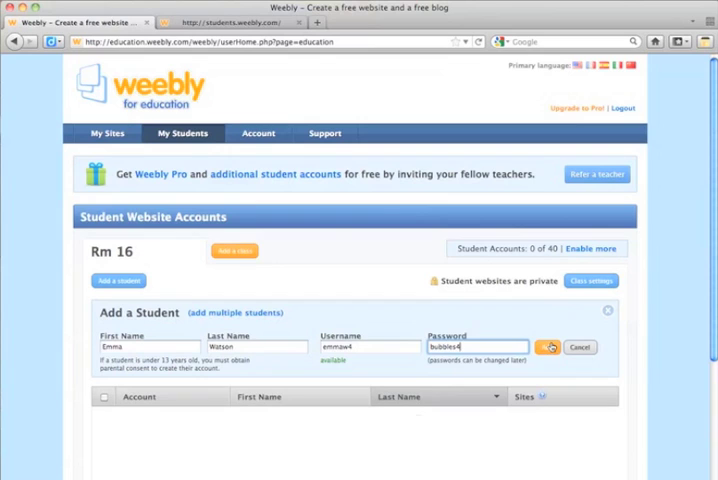
{"action": "left_click", "coordinate": [547, 347]}
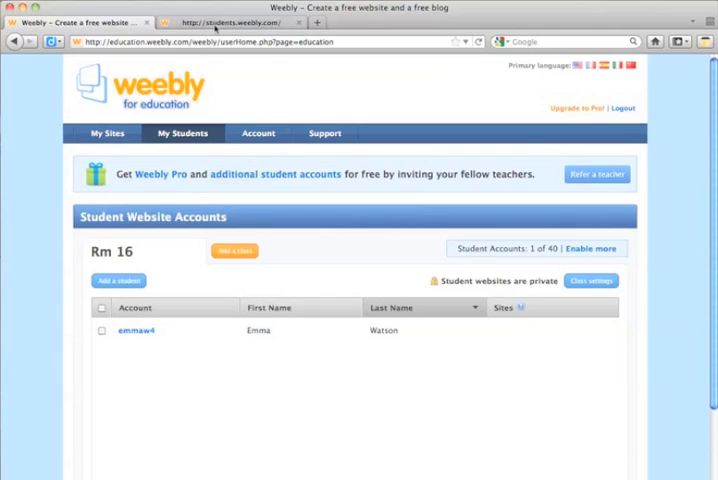
{"action": "left_click", "coordinate": [230, 22]}
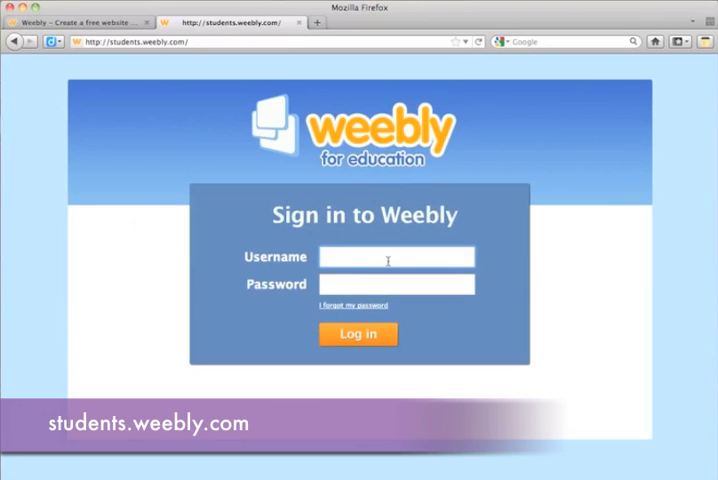
{"action": "type", "text": "emmaw4"}
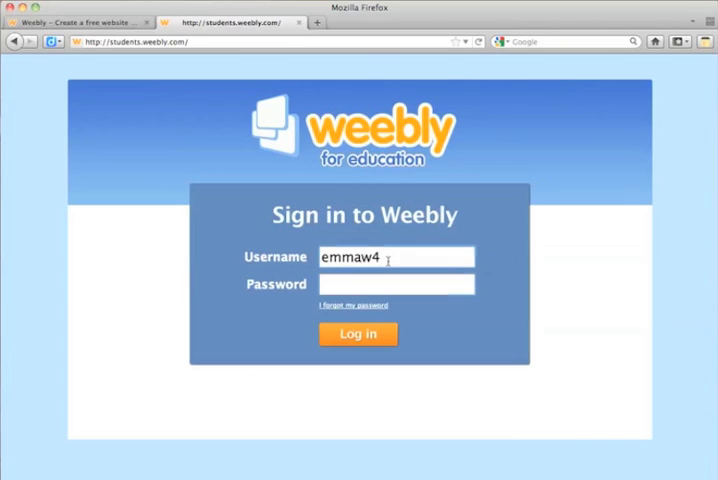
{"action": "type", "text": "password"}
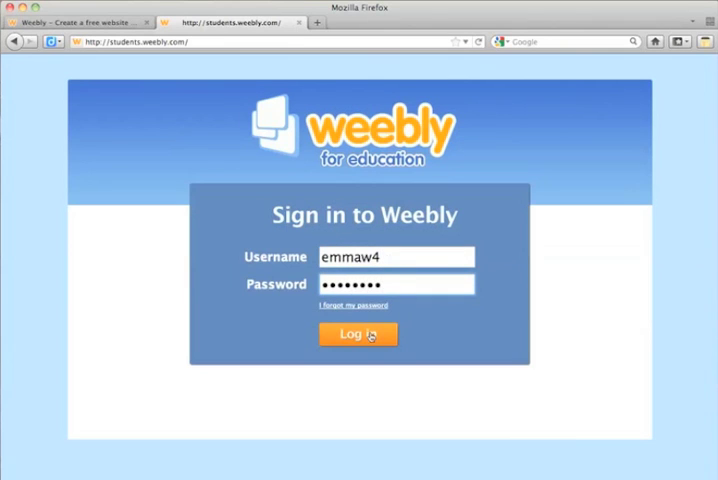
{"action": "left_click", "coordinate": [357, 334]}
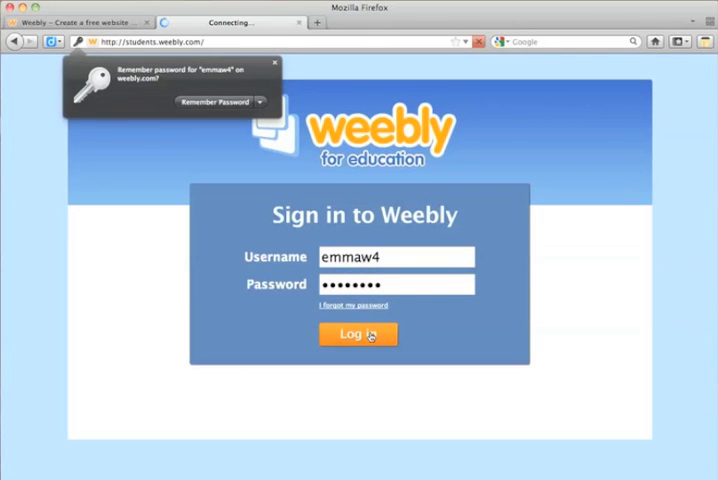
{"action": "left_click", "coordinate": [357, 334]}
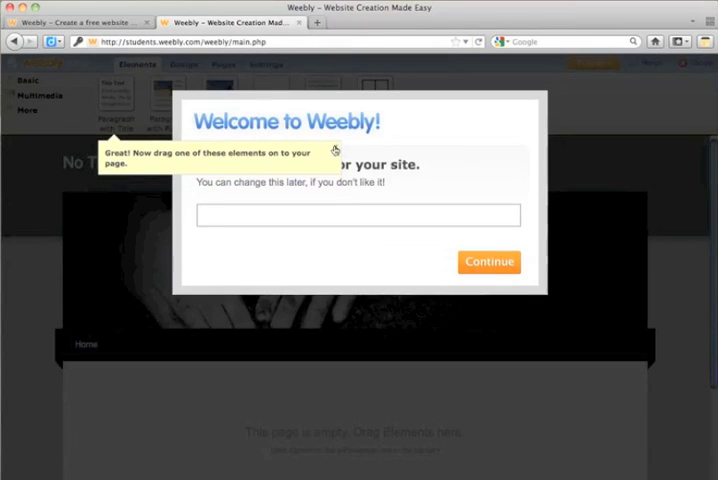
Title the new site 'Emma's Place' in the Welcome dialog and continue.
{"action": "left_click", "coordinate": [357, 215]}
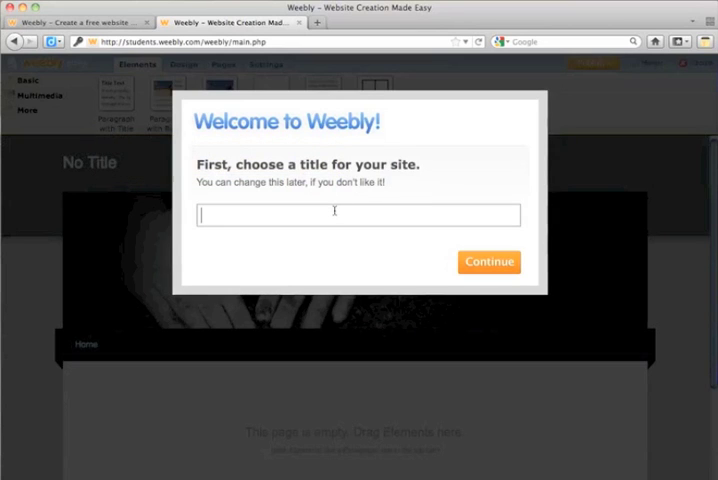
{"action": "type", "text": "Emma's Place"}
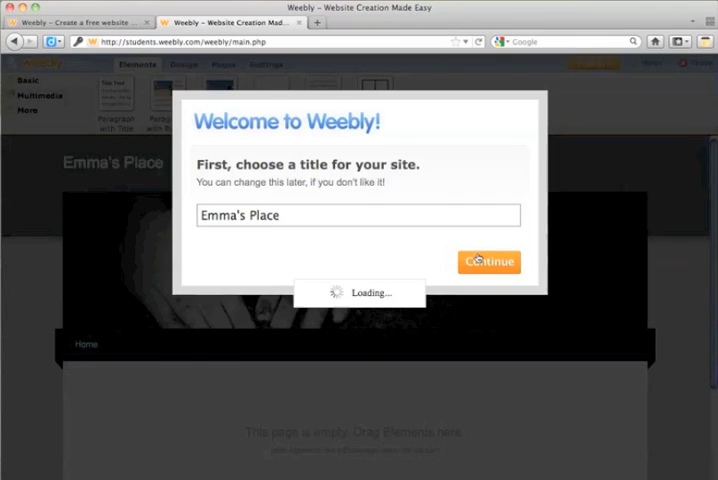
{"action": "left_click", "coordinate": [489, 261]}
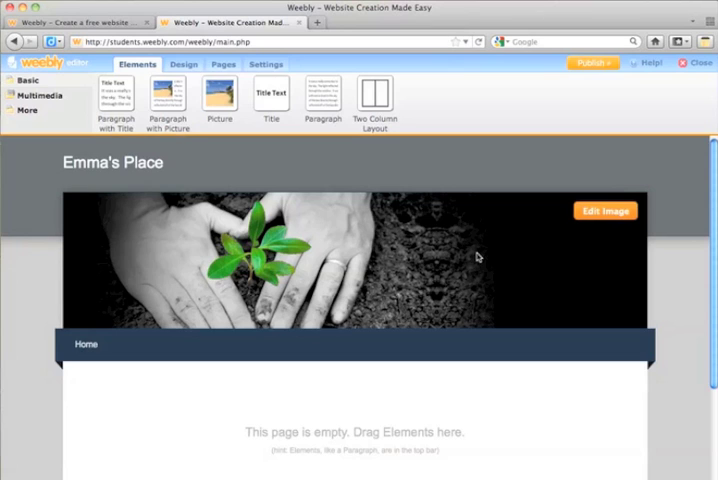
{"action": "mouse_move", "coordinate": [275, 365]}
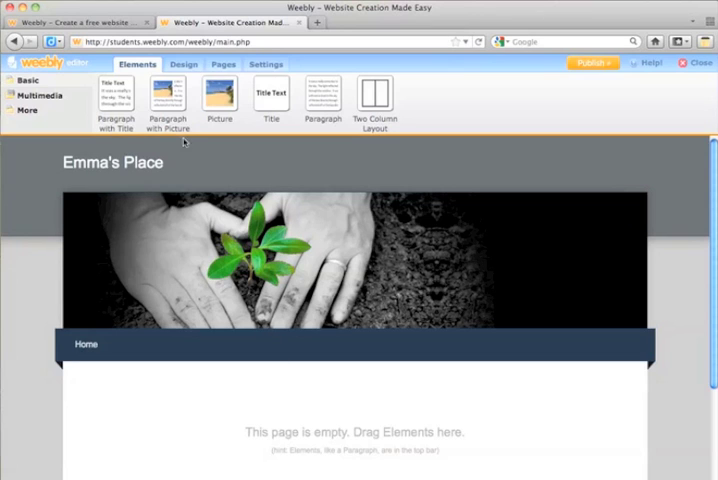
Apply the tropical island theme with pink title text from the Design tab.
{"action": "left_click", "coordinate": [184, 63]}
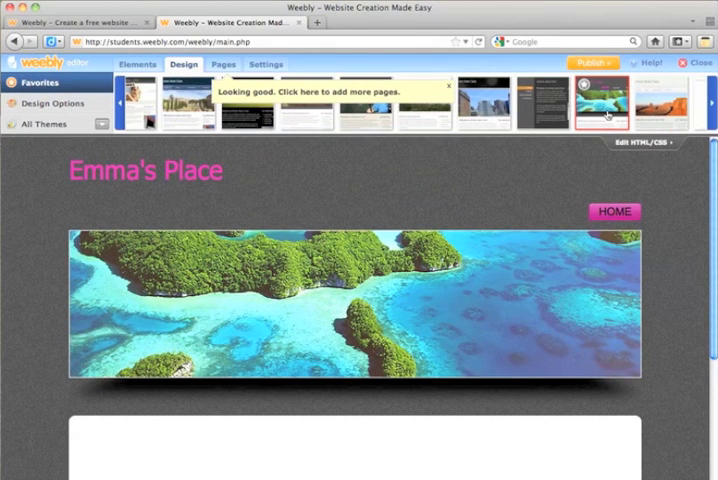
{"action": "mouse_move", "coordinate": [457, 206]}
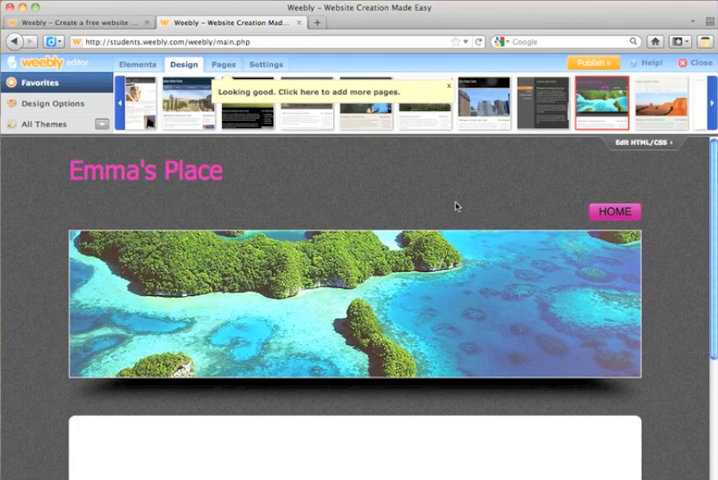
{"action": "mouse_move", "coordinate": [373, 173]}
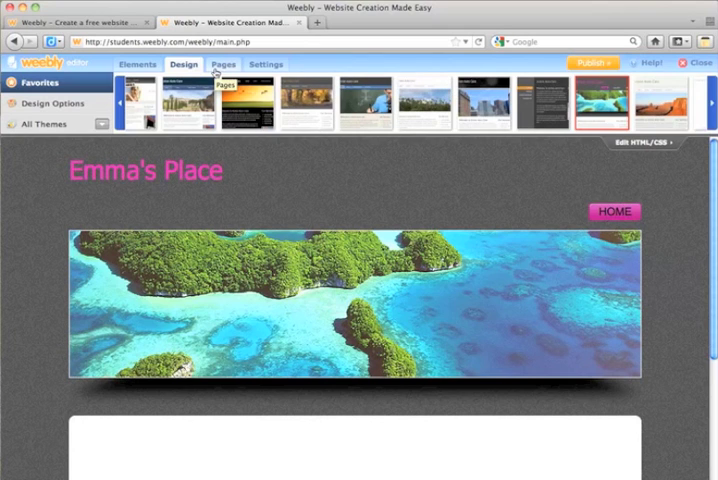
Add a new blog page named 'Emma's Thoughts' under Pages.
{"action": "left_click", "coordinate": [223, 64]}
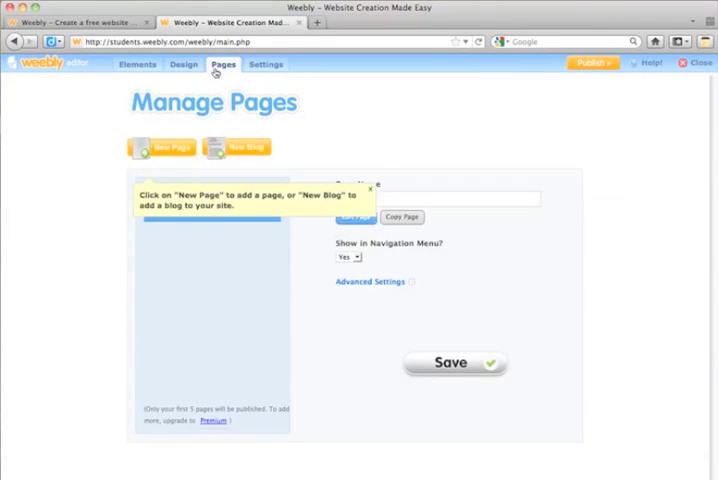
{"action": "left_click", "coordinate": [237, 147]}
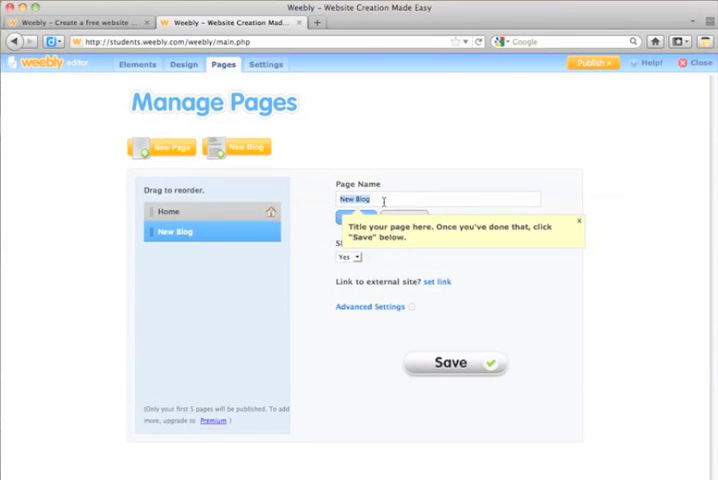
{"action": "type", "text": "Emma's"}
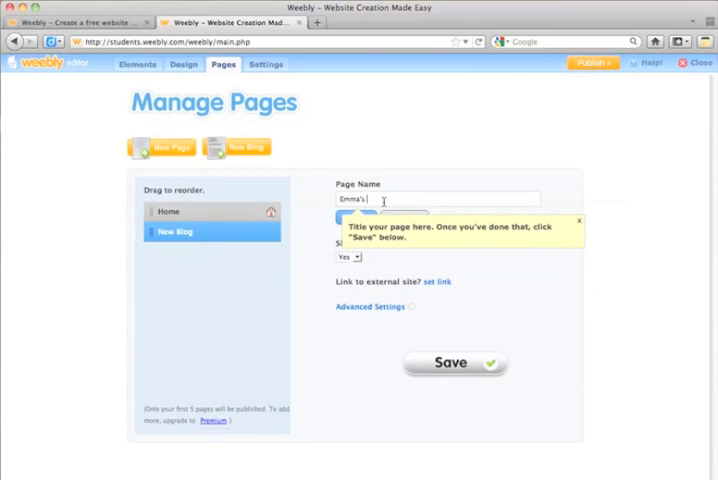
{"action": "type", "text": "Thoughts"}
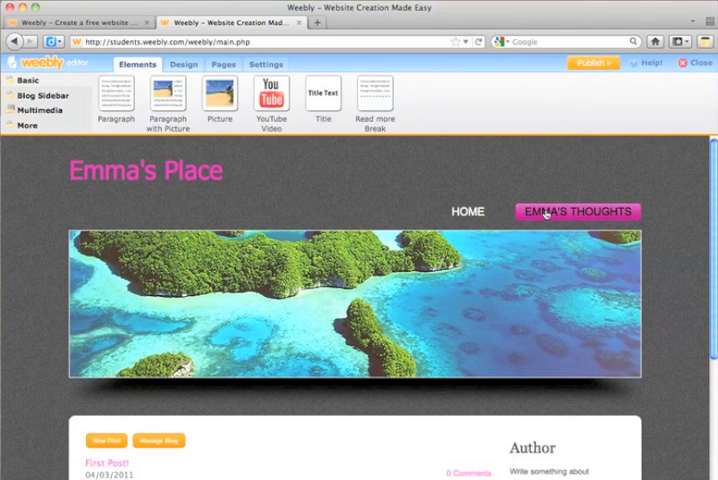
Write the post 'My first blog' reading 'Welcome to my blog!' and publish it live.
{"action": "scroll", "scroll_direction": "down", "scroll_amount": 3}
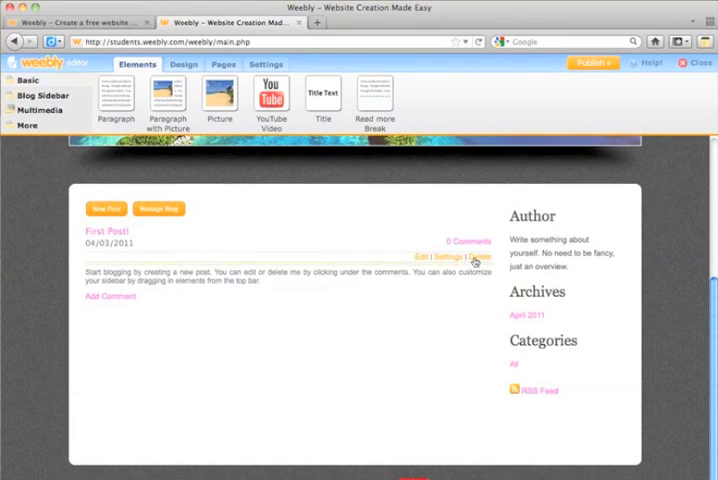
{"action": "left_click", "coordinate": [484, 257]}
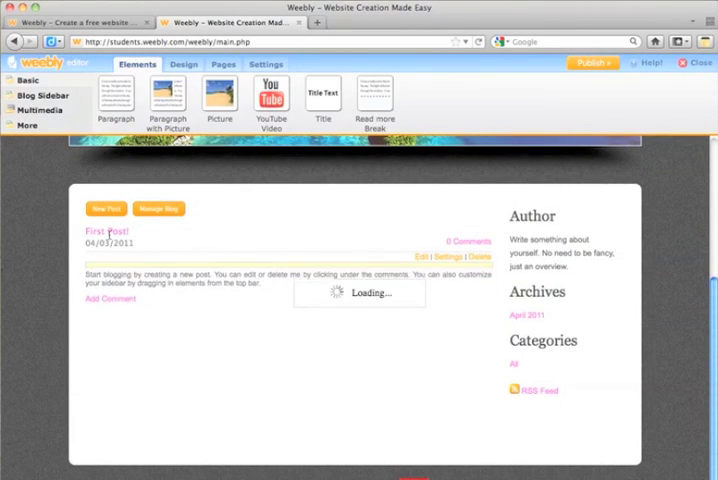
{"action": "left_click", "coordinate": [104, 208]}
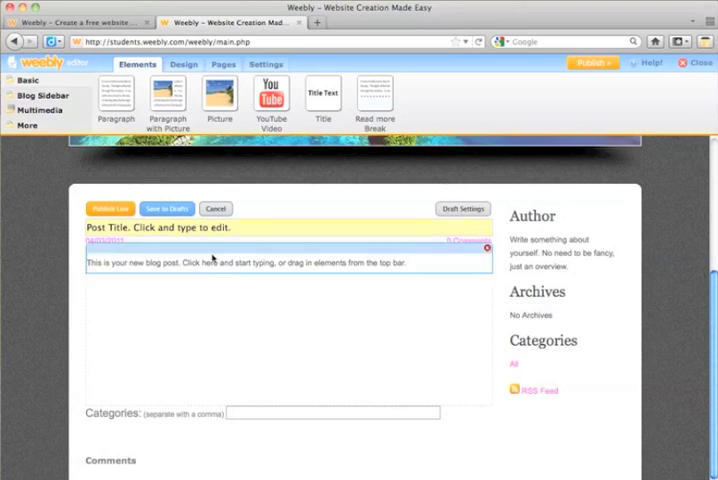
{"action": "type", "text": "My first bl"}
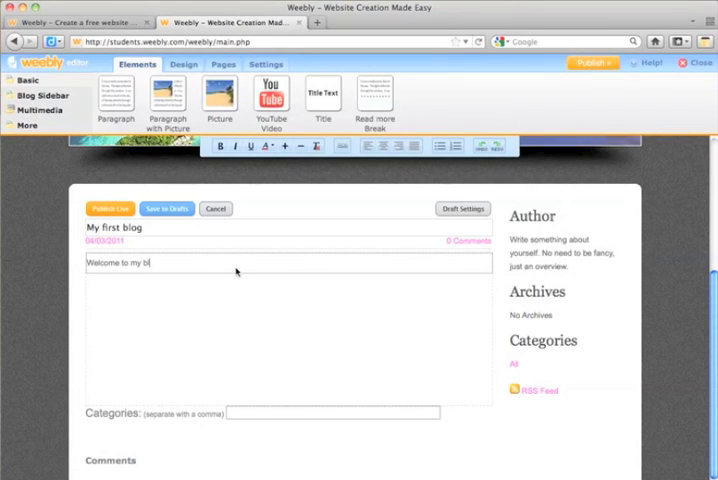
{"action": "type", "text": "og"}
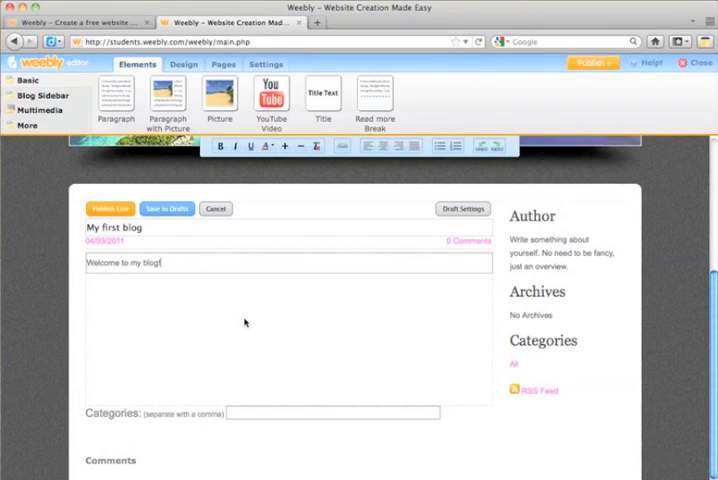
{"action": "left_click", "coordinate": [110, 208]}
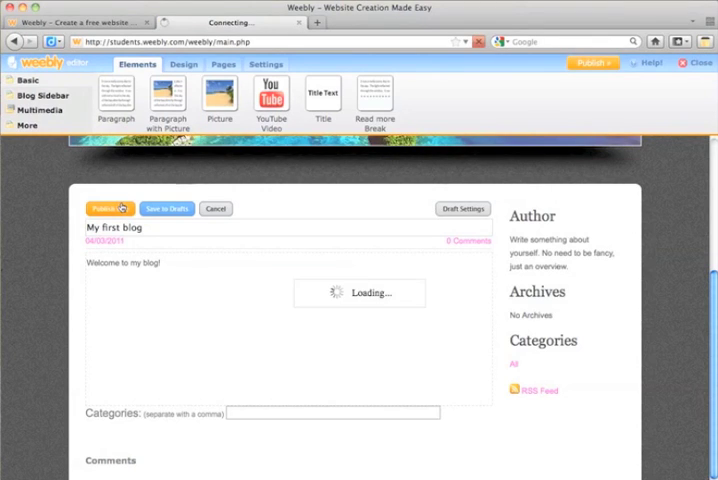
{"action": "left_click", "coordinate": [106, 208]}
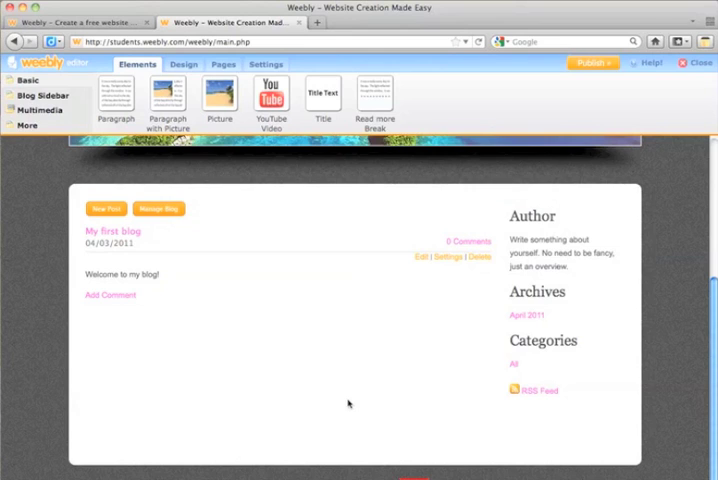
{"action": "left_click", "coordinate": [535, 390]}
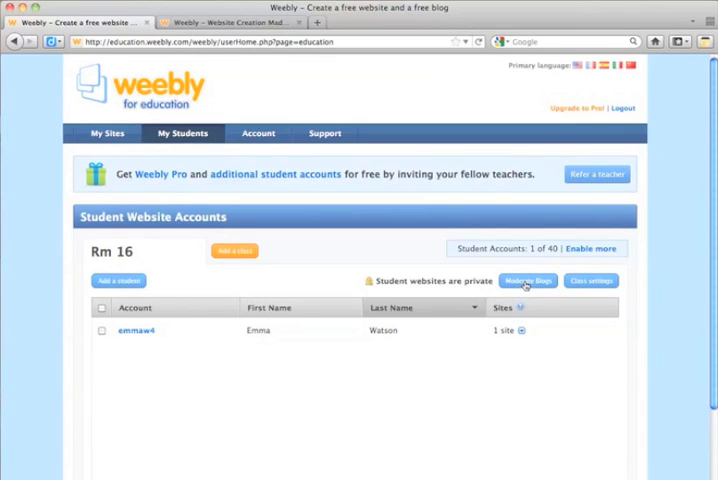
{"action": "left_click", "coordinate": [528, 280]}
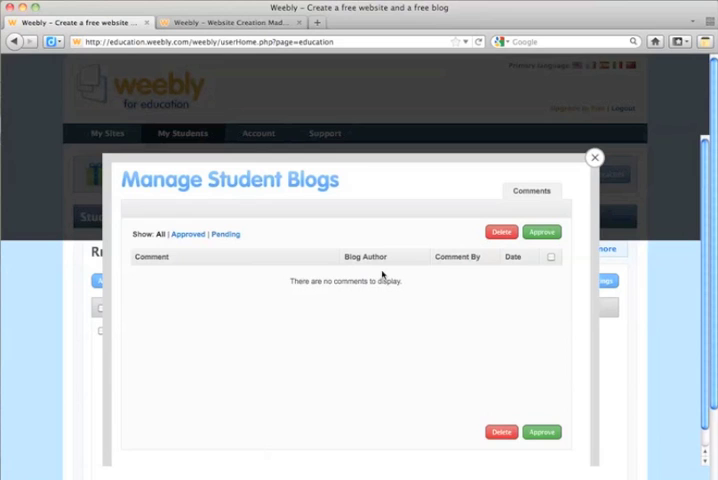
{"action": "mouse_move", "coordinate": [519, 271]}
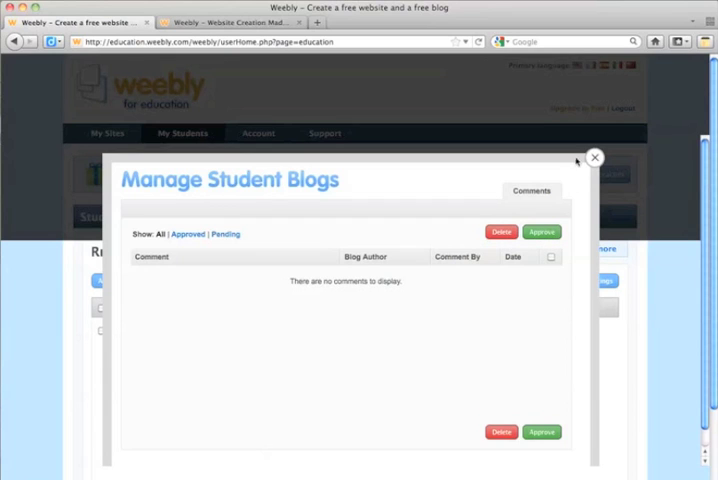
{"action": "left_click", "coordinate": [594, 158]}
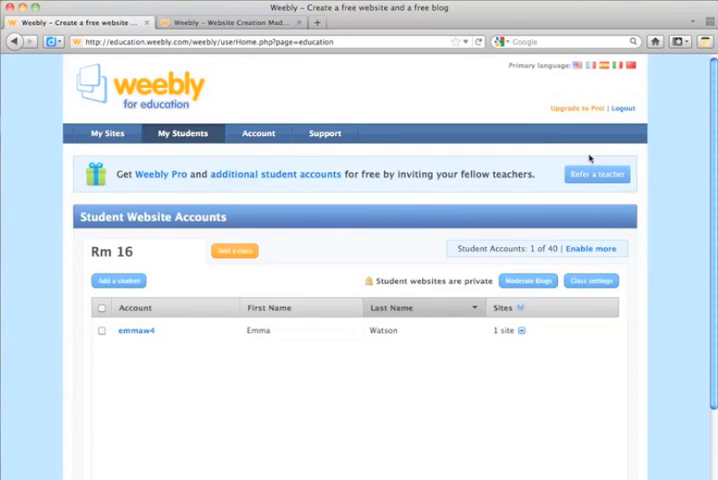